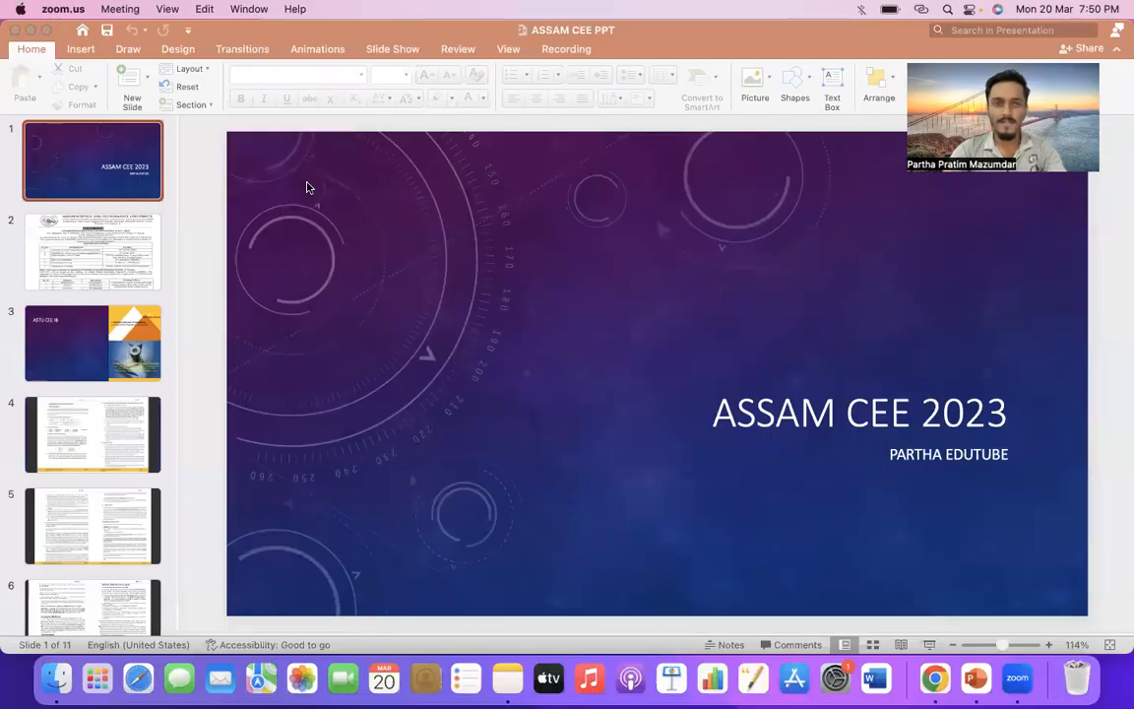
mouse_move(331, 205)
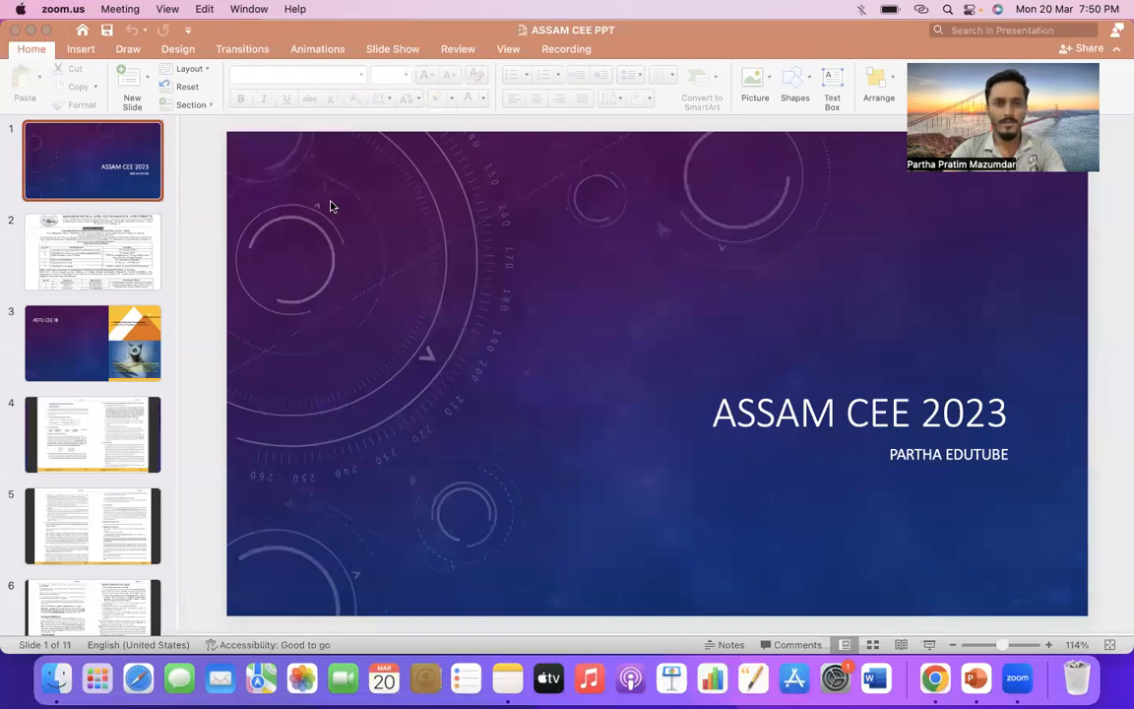
mouse_move(482, 325)
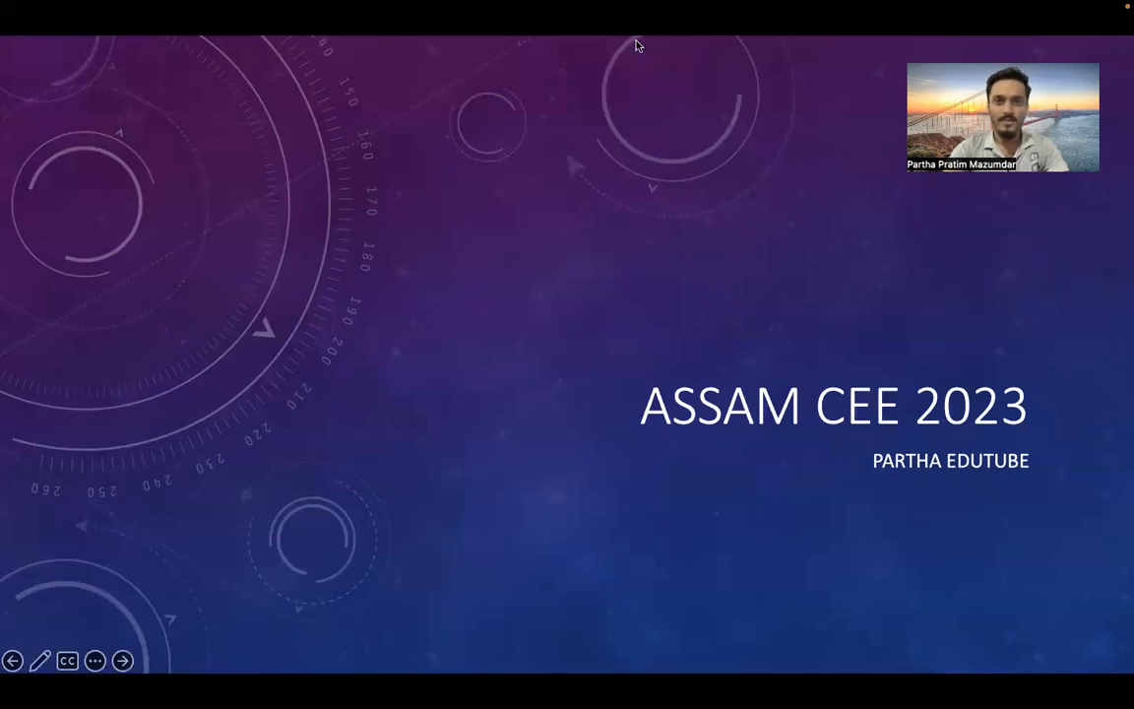
Advance the slideshow to slide 2, the CEE-2023 notification with important dates.
drag(1002, 116, 562, 105)
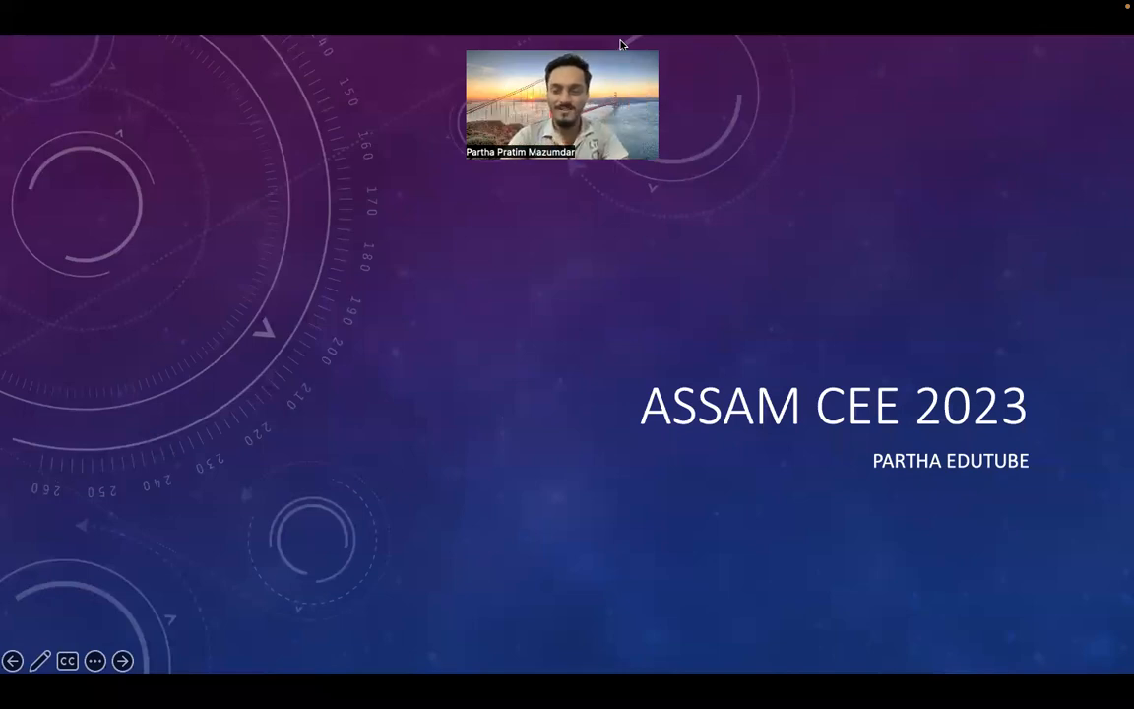
mouse_move(195, 495)
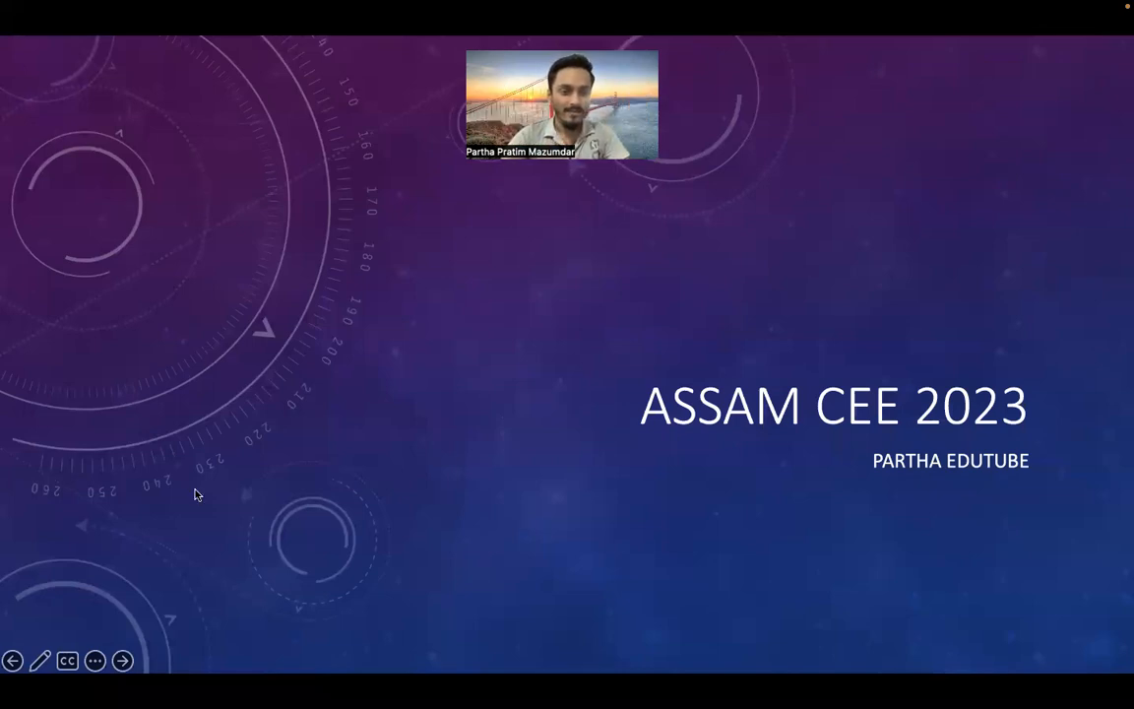
click(122, 660)
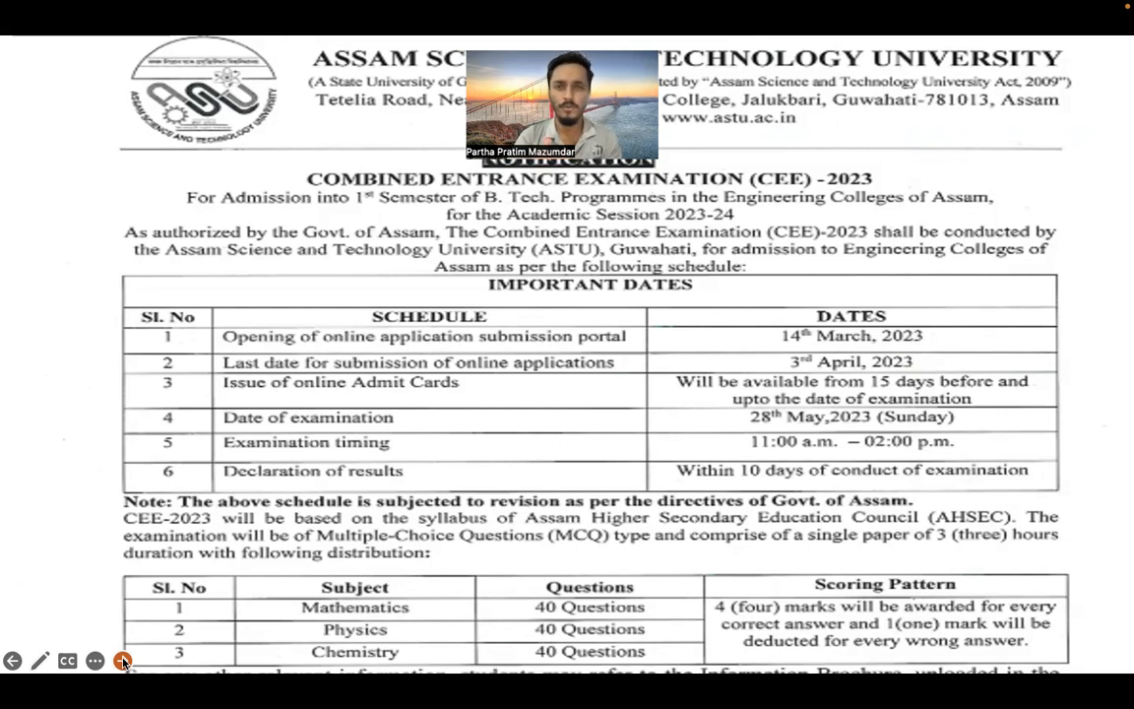
click(122, 661)
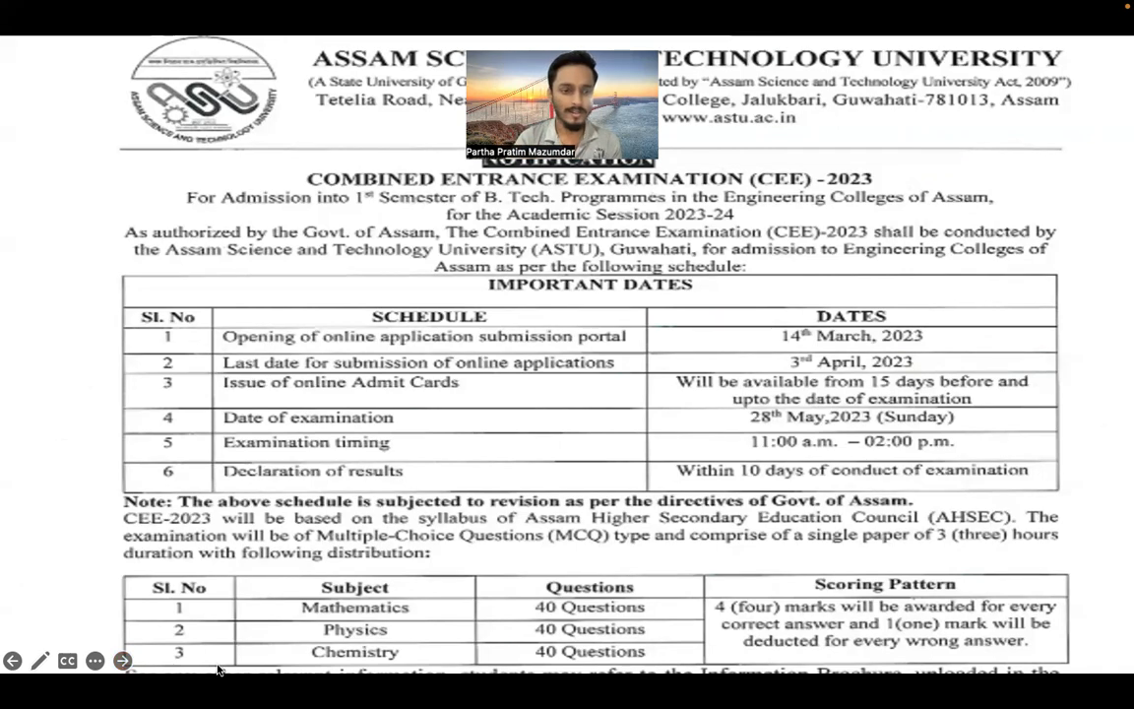
Advance to slide 3 showing the CEE-2023 Information Brochure cover.
click(122, 661)
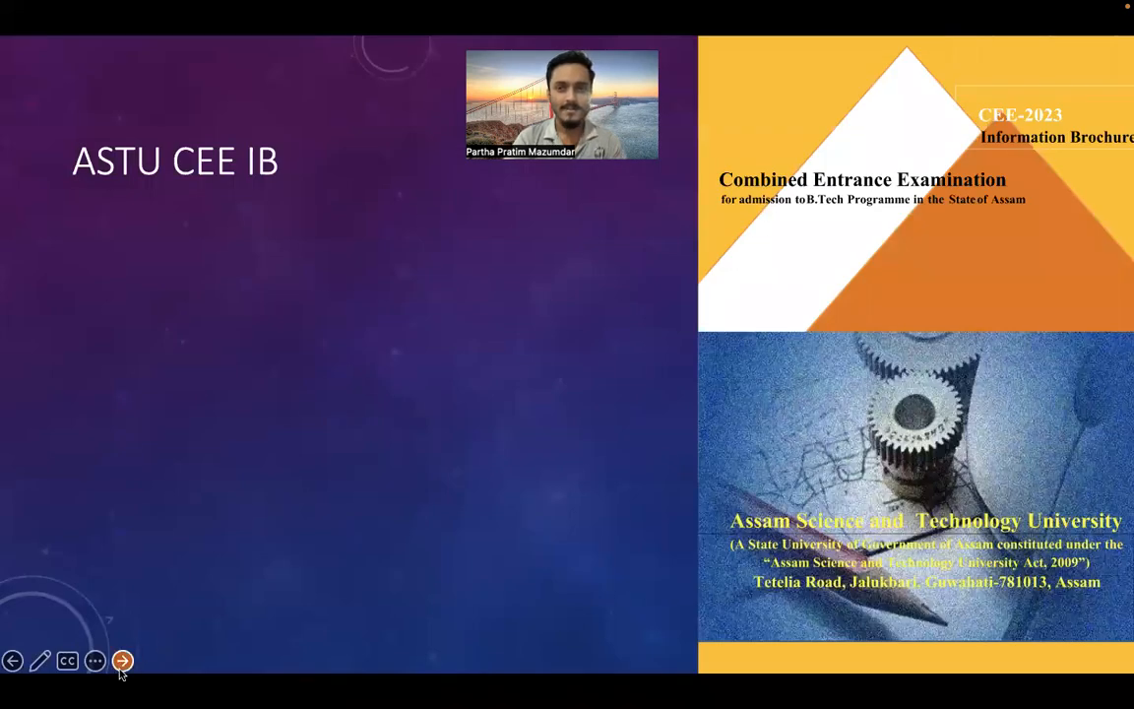
mouse_move(691, 363)
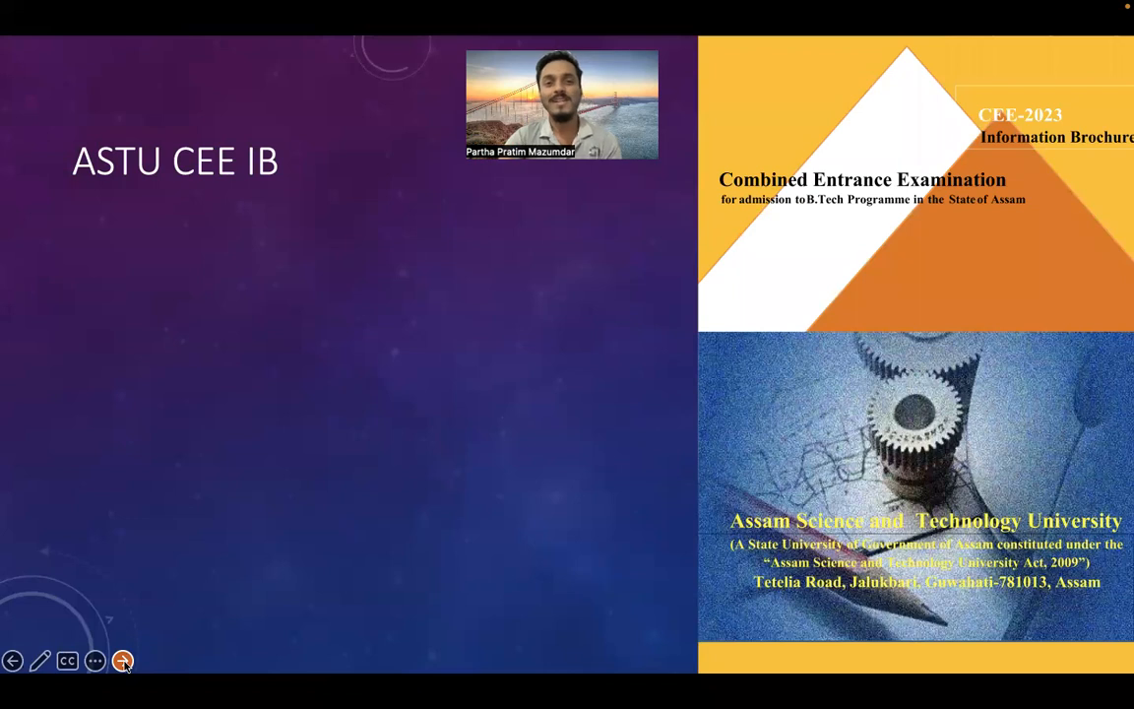
Advance to the slide with brochure pages 1 and 2 on general information.
click(122, 661)
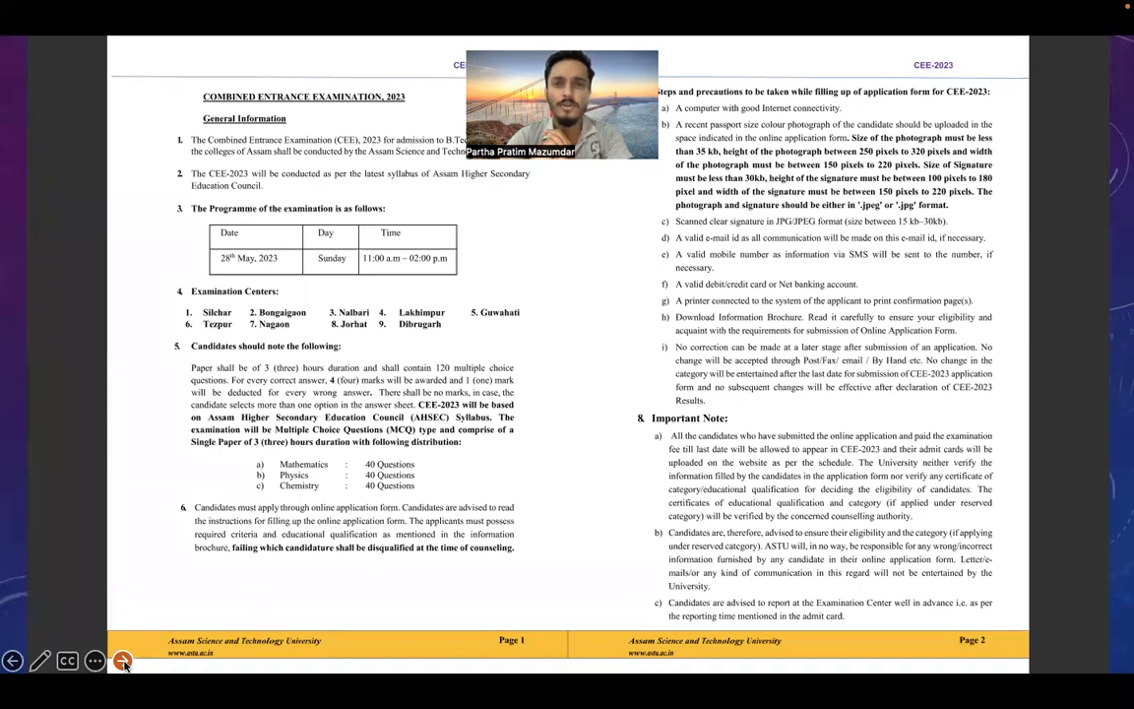
mouse_move(327, 688)
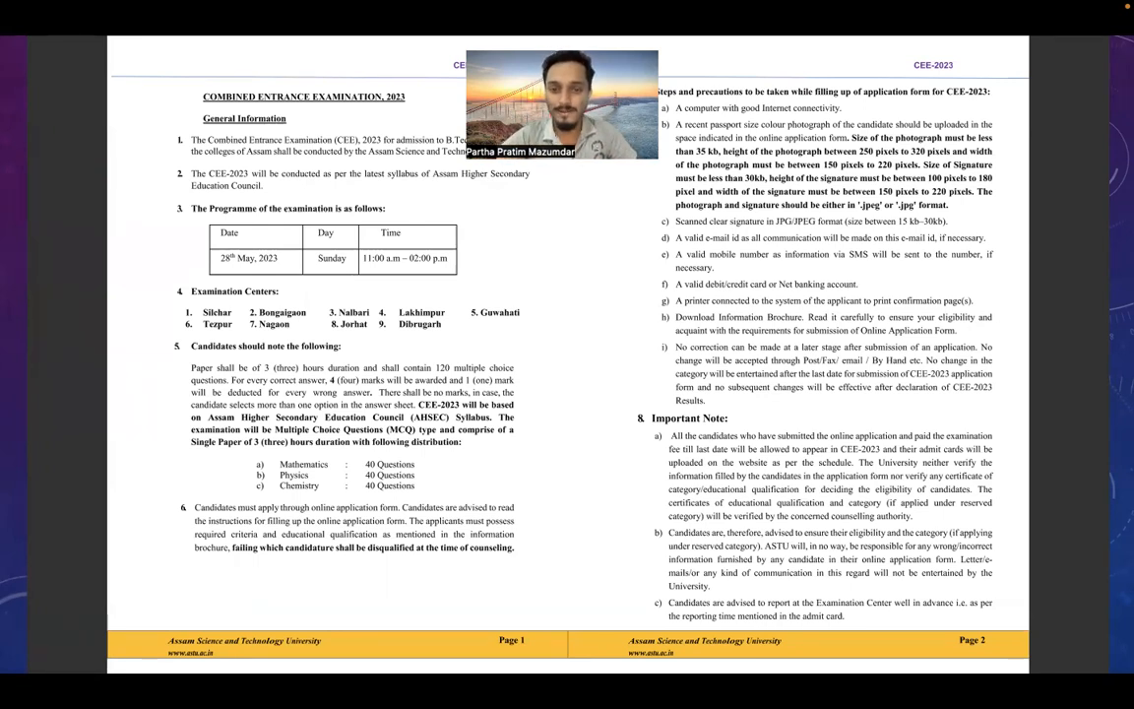
Scroll forward to brochure pages 3 and 4 on admit card and eligibility.
scroll(down, 3)
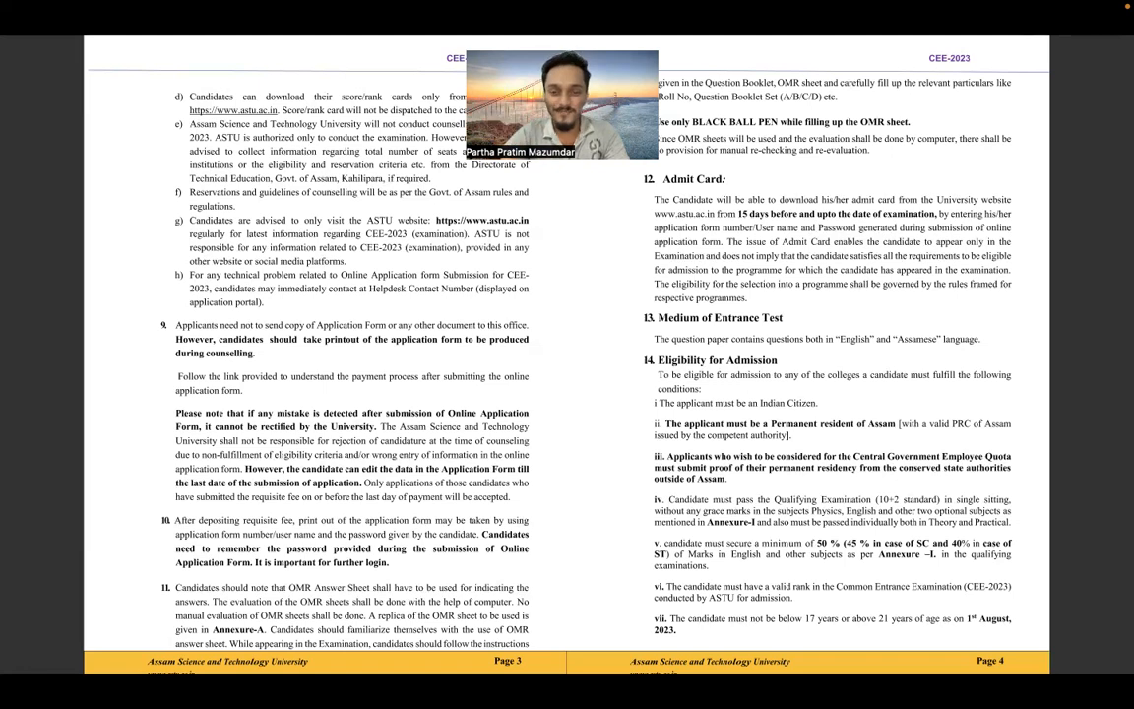
Scroll past brochure pages 5–6 to reach pages 7 and 8.
scroll(down, 3)
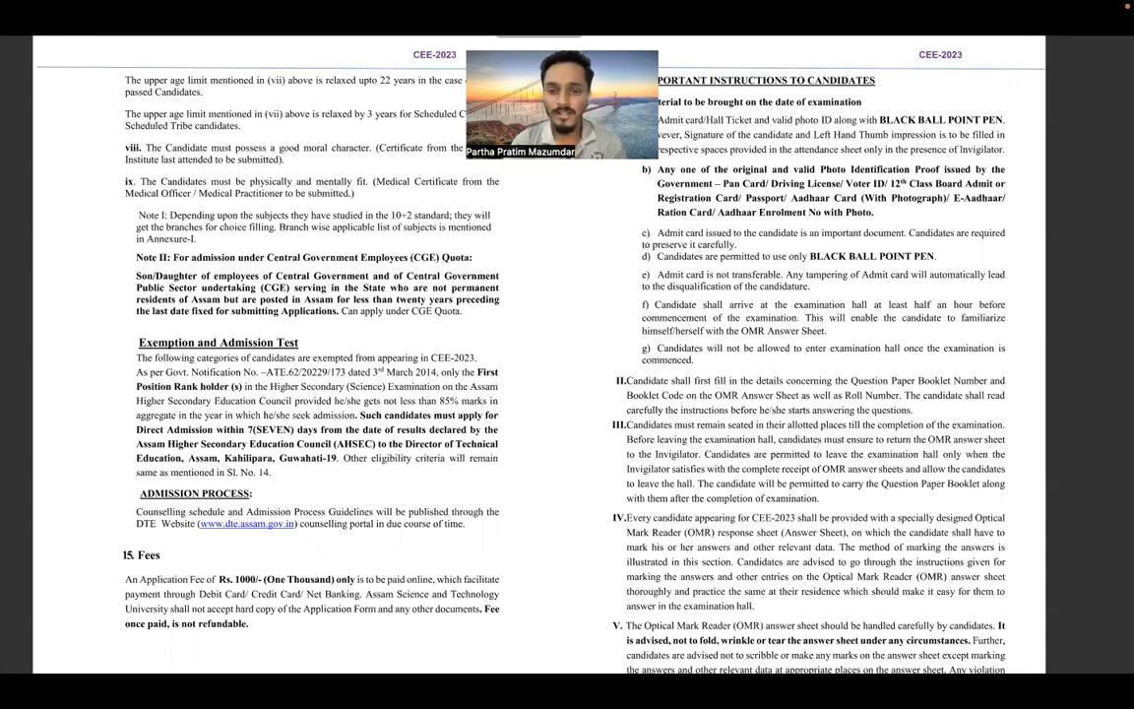
scroll(down, 3)
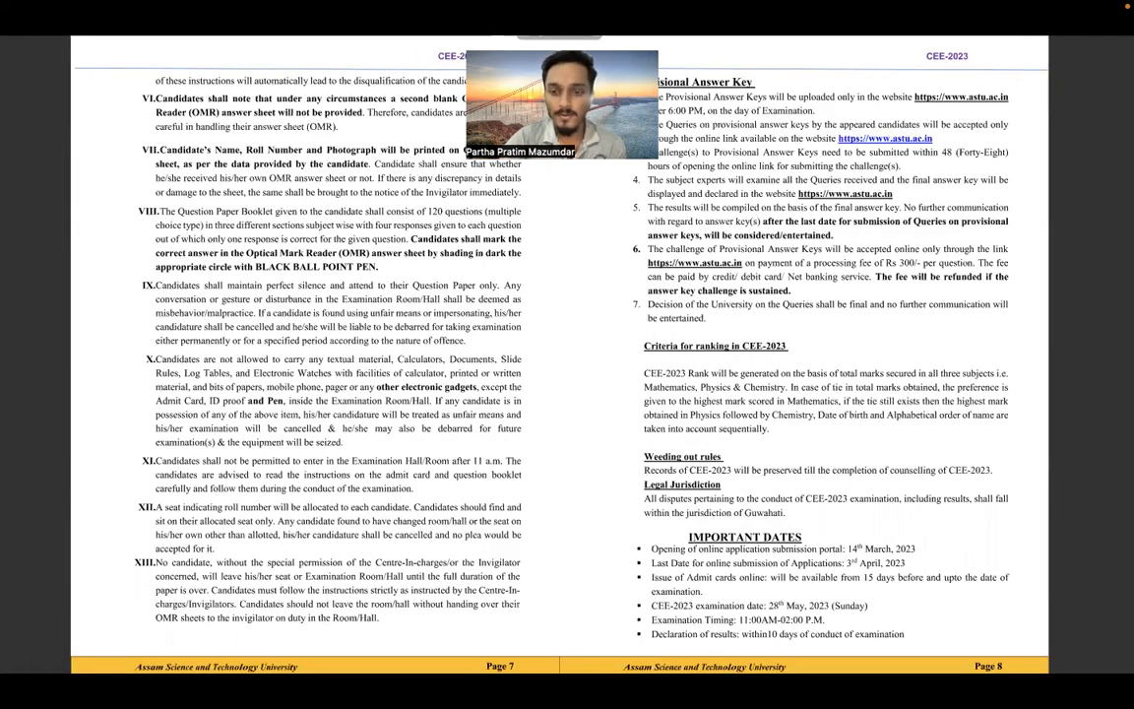
Scroll forward to the closing Thank You slide with the Telegram note.
scroll(down, 3)
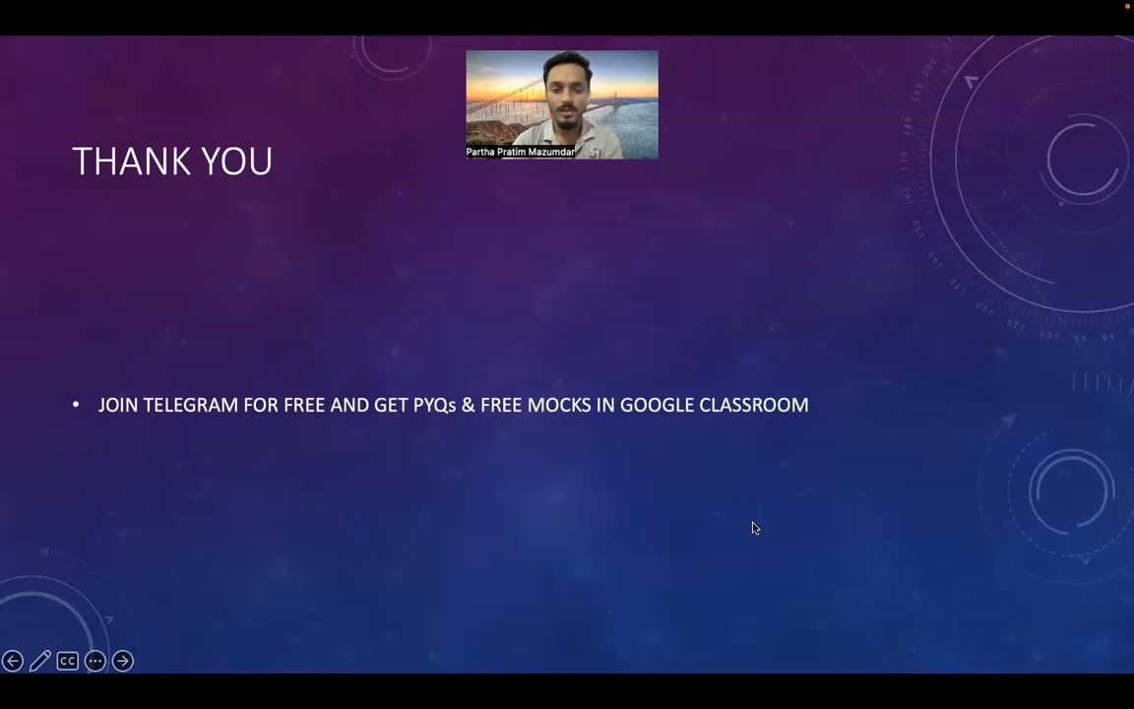
Step back from Thank You to pages 1–2, then forward again to pages 7–8.
click(122, 660)
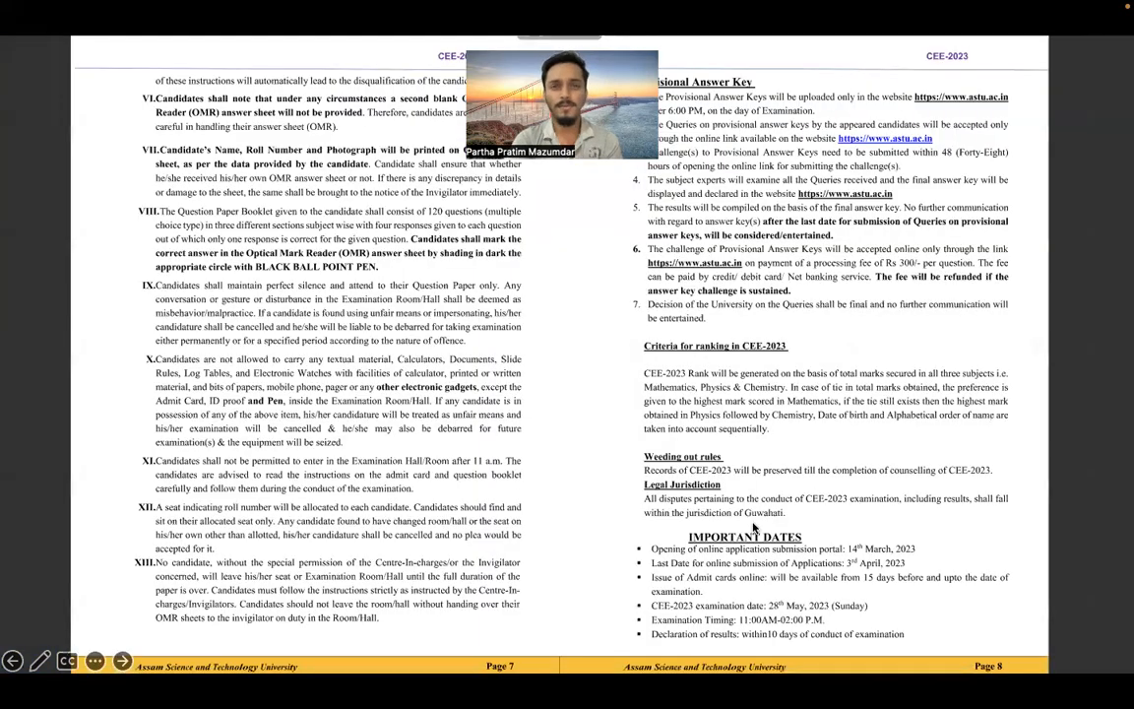
scroll(up, 3)
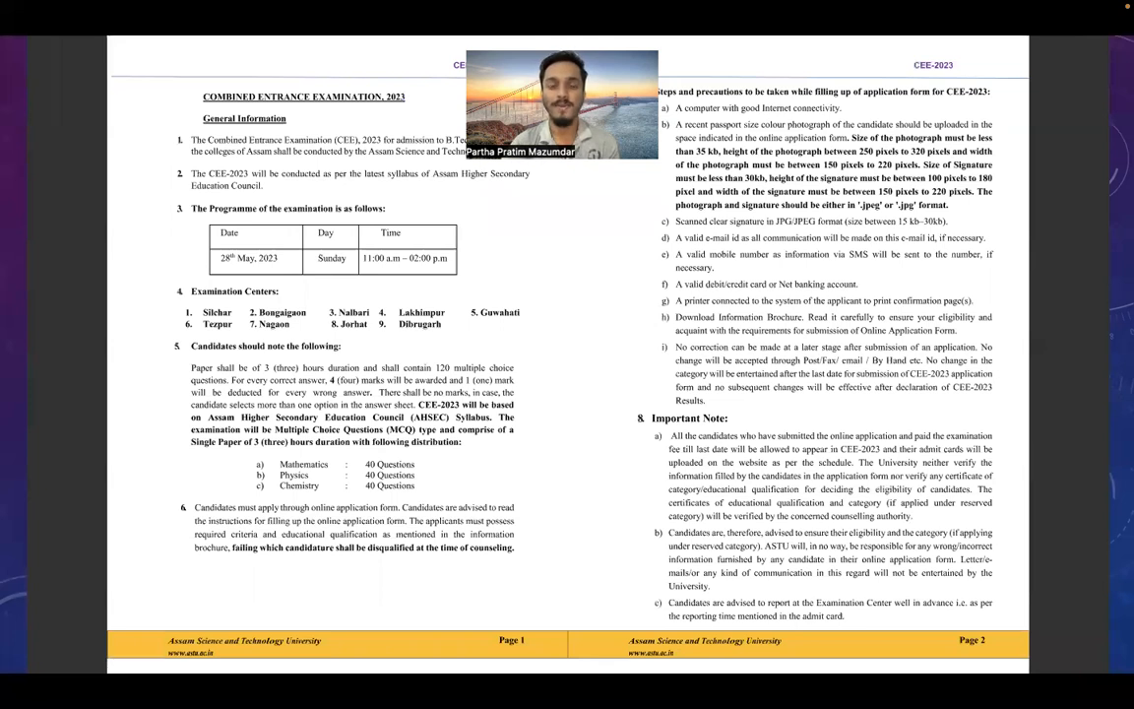
scroll(down, 3)
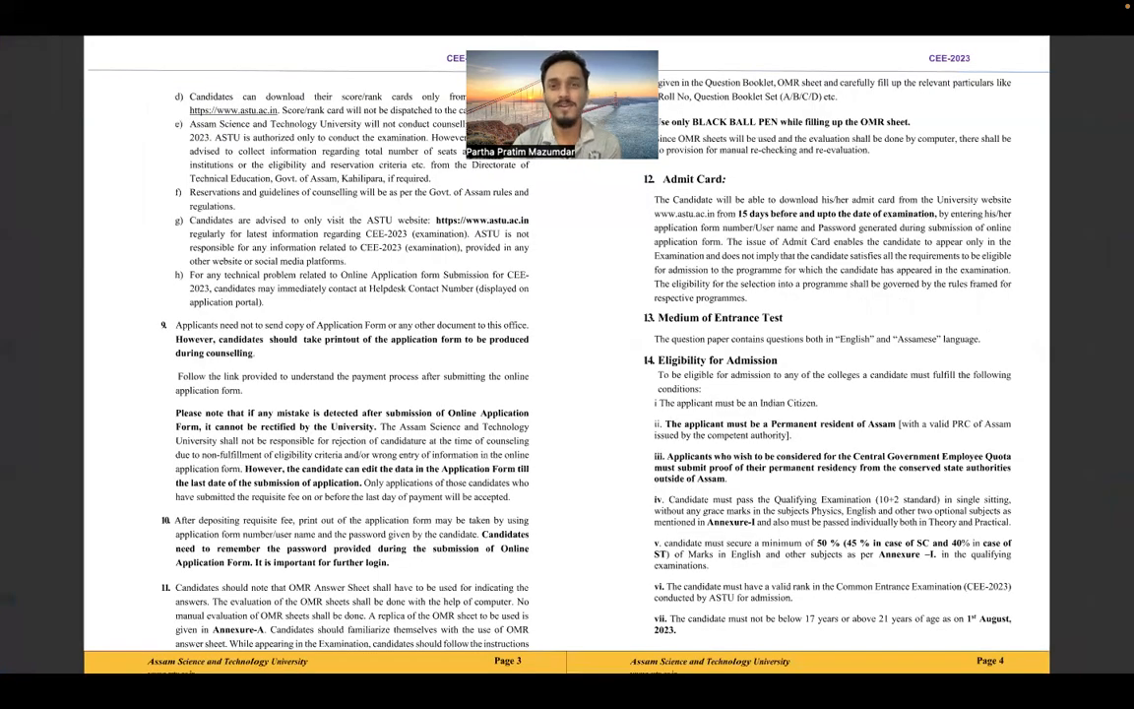
scroll(down, 3)
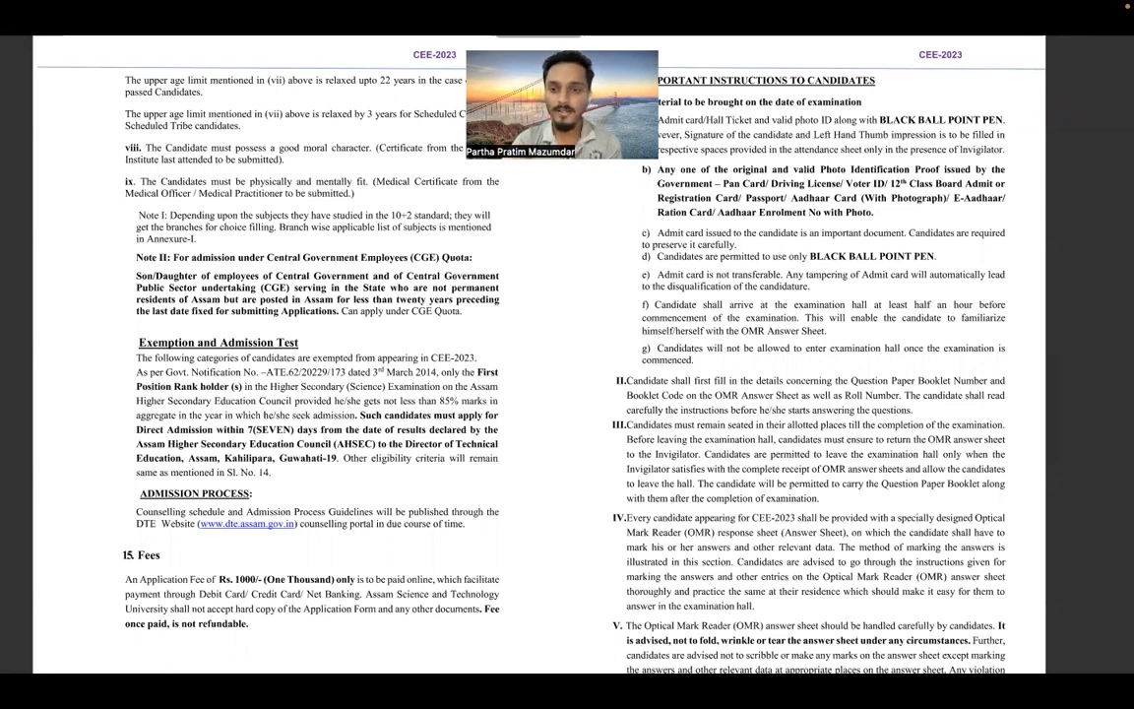
scroll(down, 3)
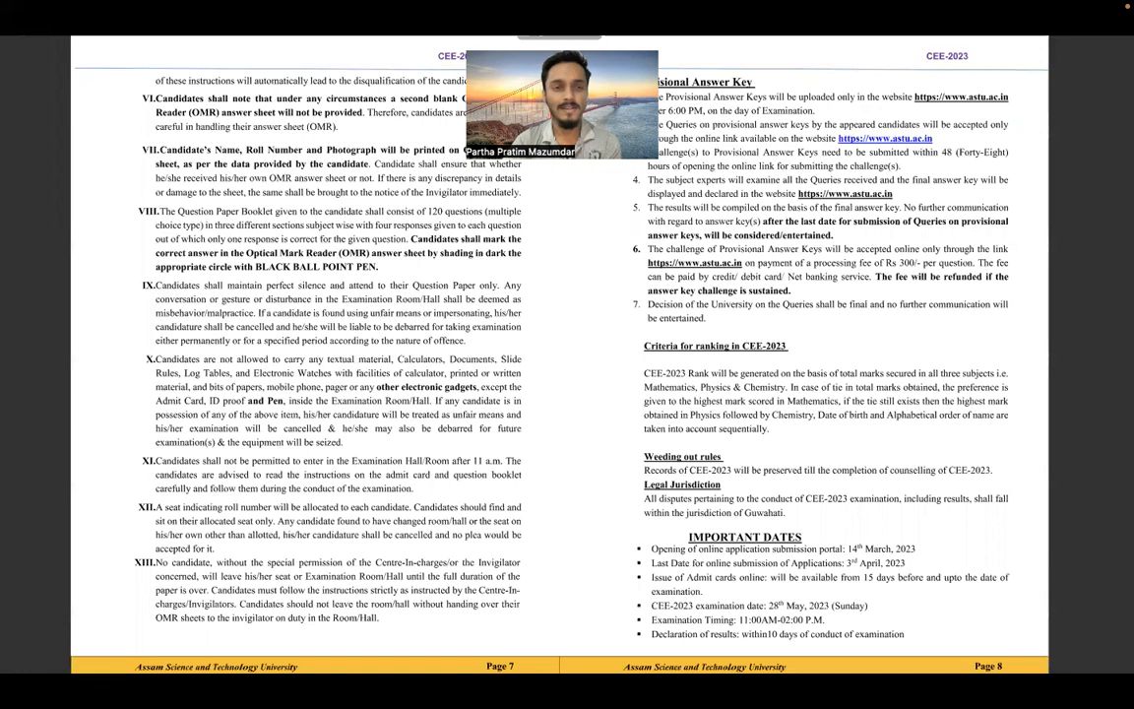